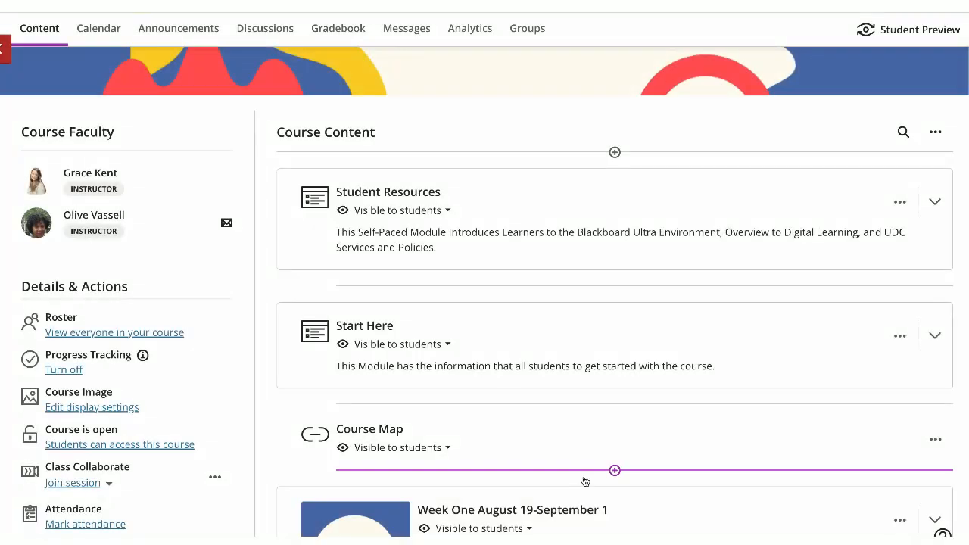
Open Test example #1 from the Week Two module on the Course Content page
scroll("down", 3)
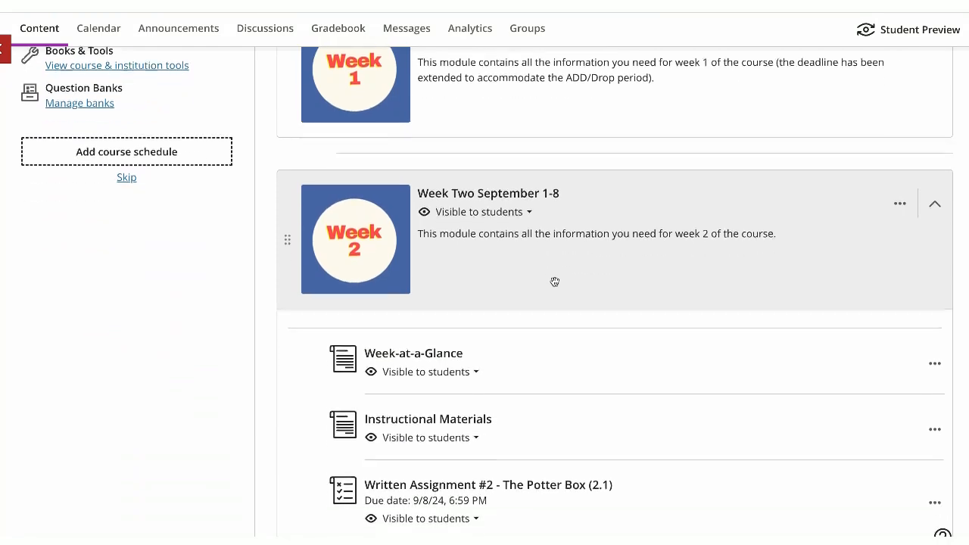
scroll("down", 3)
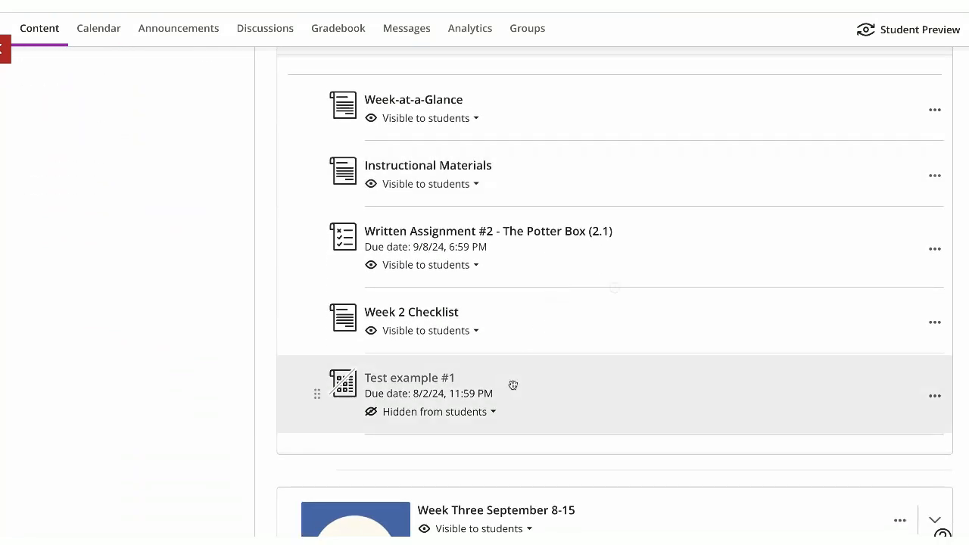
left_click(409, 378)
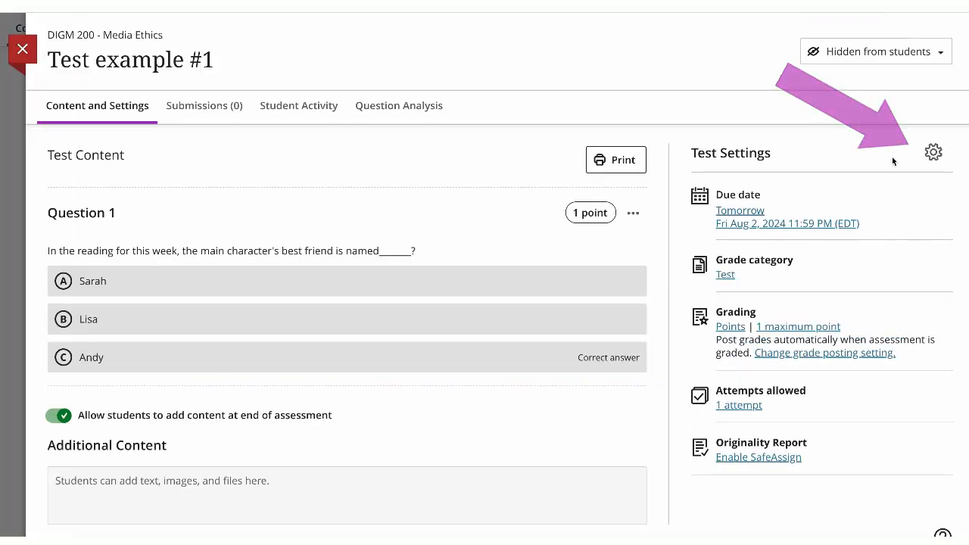
In the test settings, set the due date to September 6, 2024 via the calendar
left_click(933, 151)
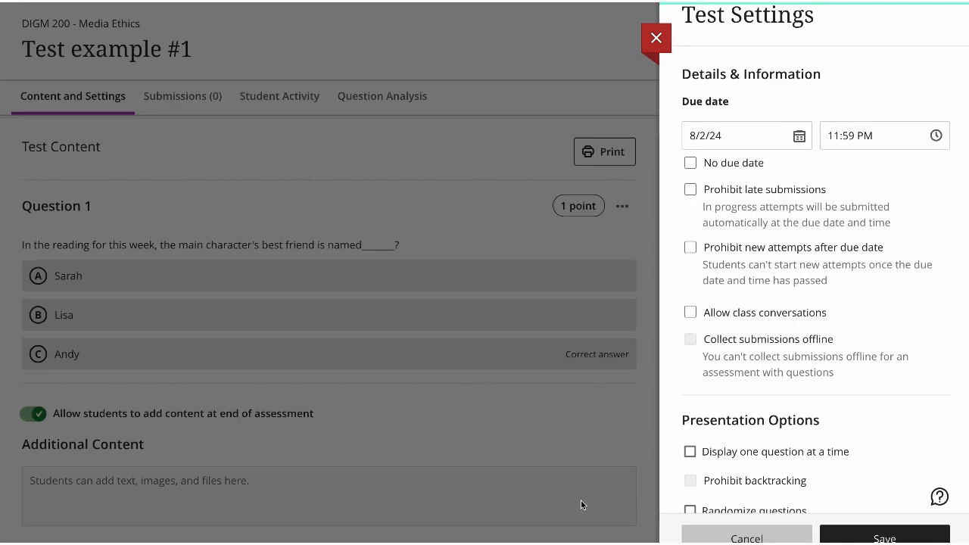
mouse_move(800, 142)
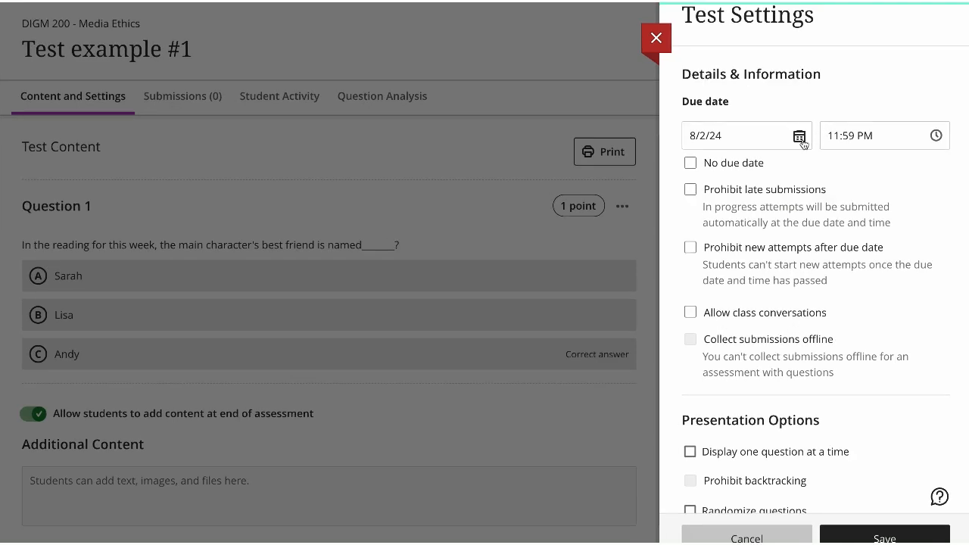
left_click(797, 136)
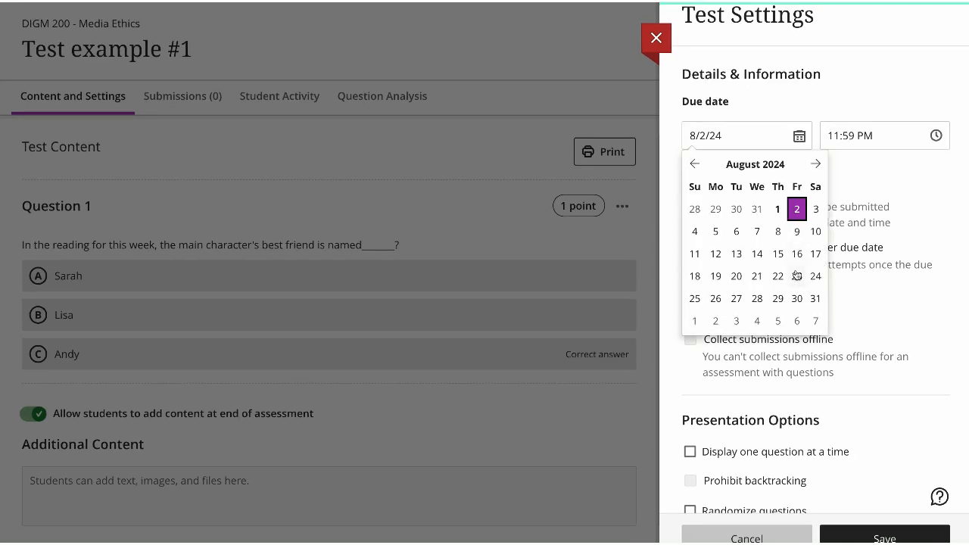
left_click(816, 163)
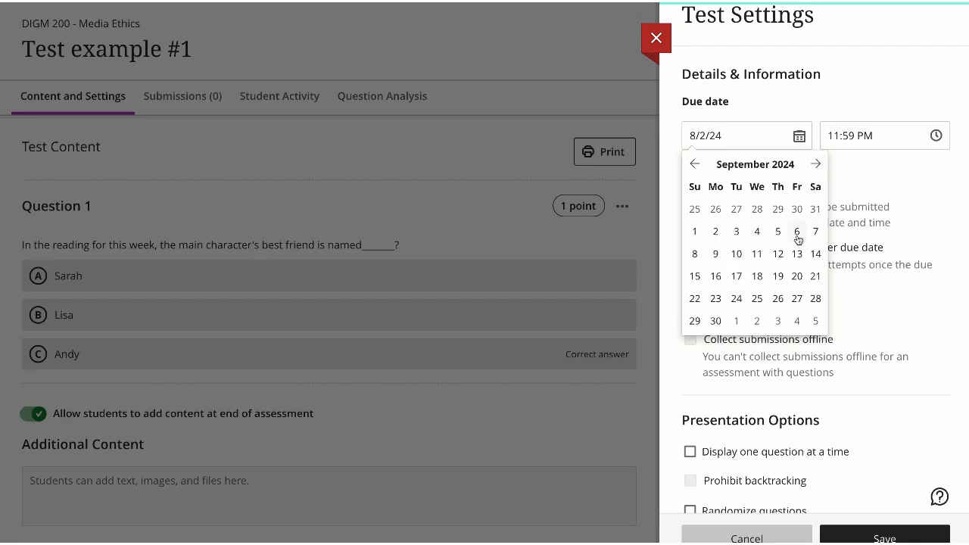
left_click(796, 230)
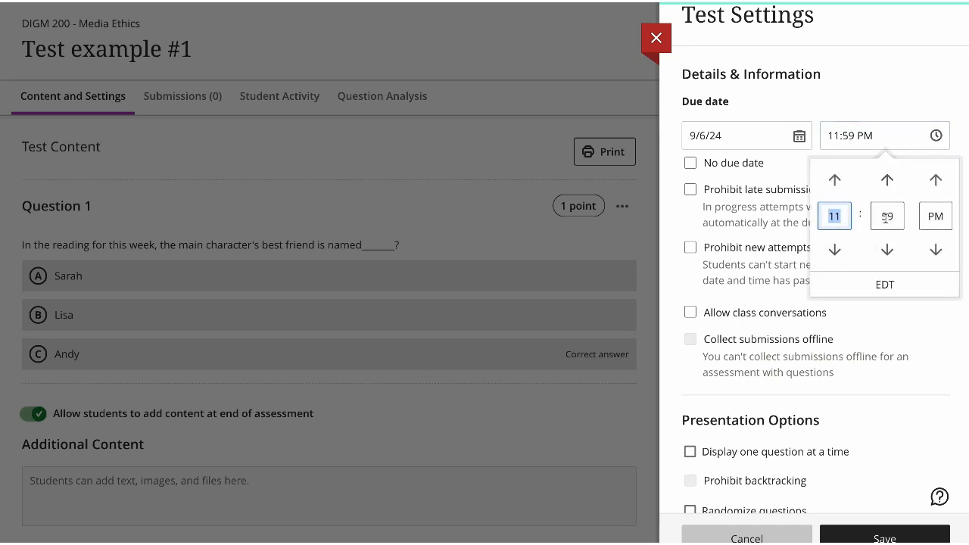
left_click(834, 250)
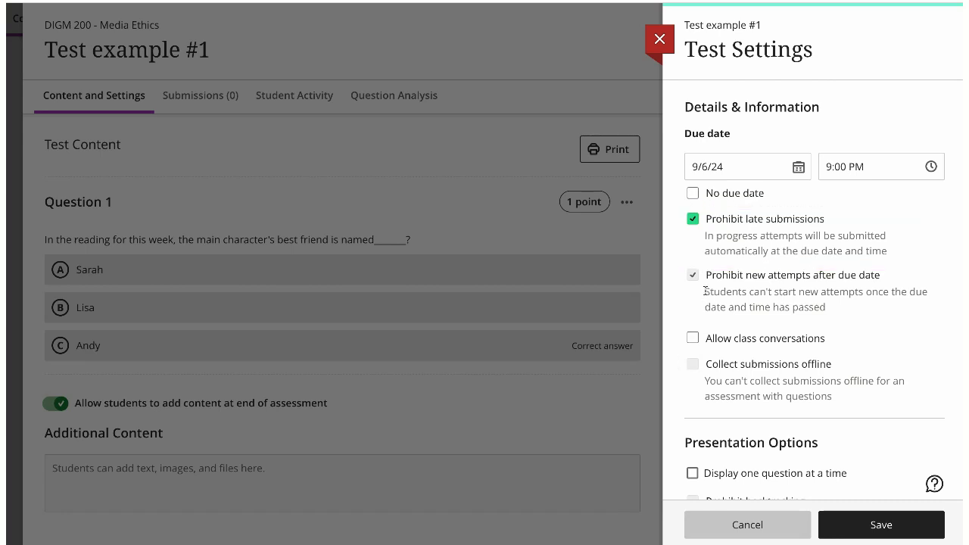
Toggle the late-submission prohibition off and back on, keeping both prohibitions checked
left_click(693, 218)
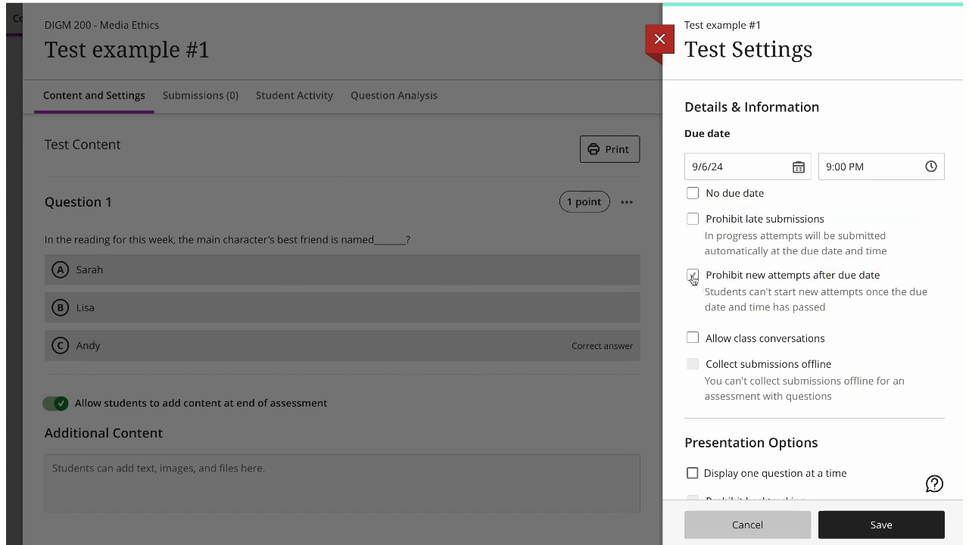
left_click(694, 275)
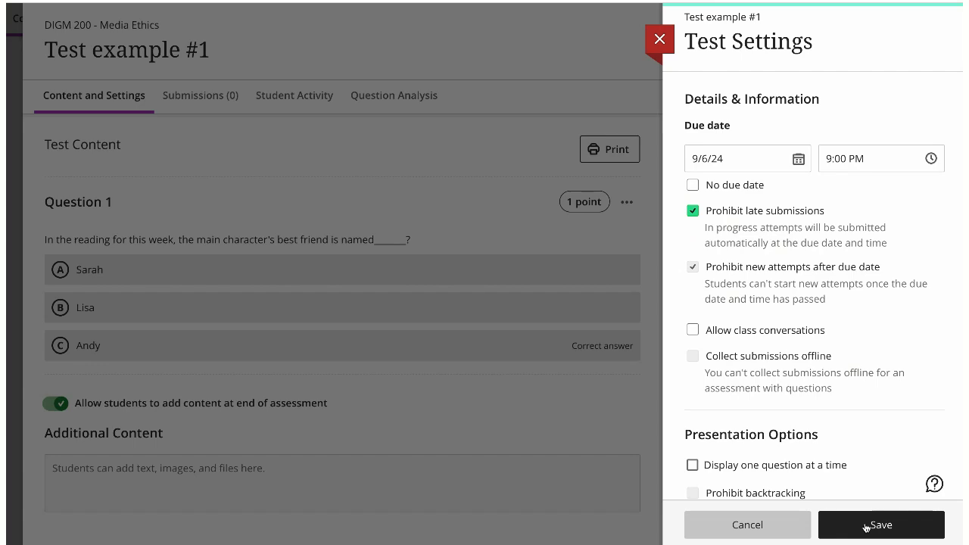
left_click(876, 524)
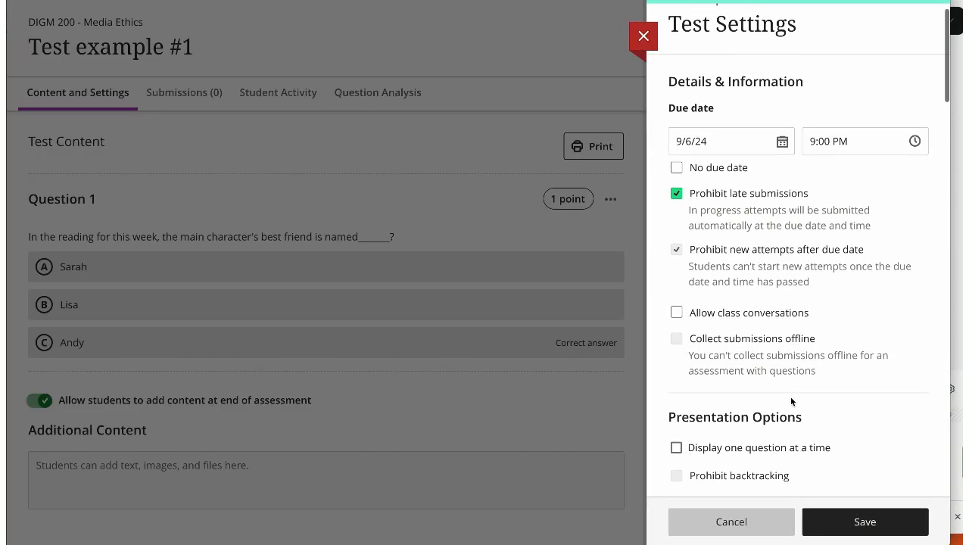
Enable Randomize questions and Randomize answers under Presentation Options
scroll("down", 3)
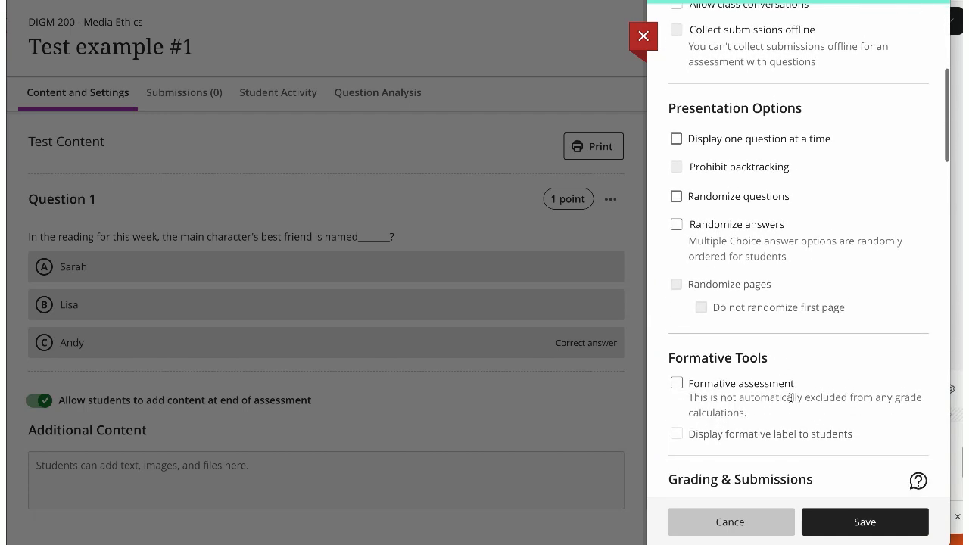
left_click(676, 197)
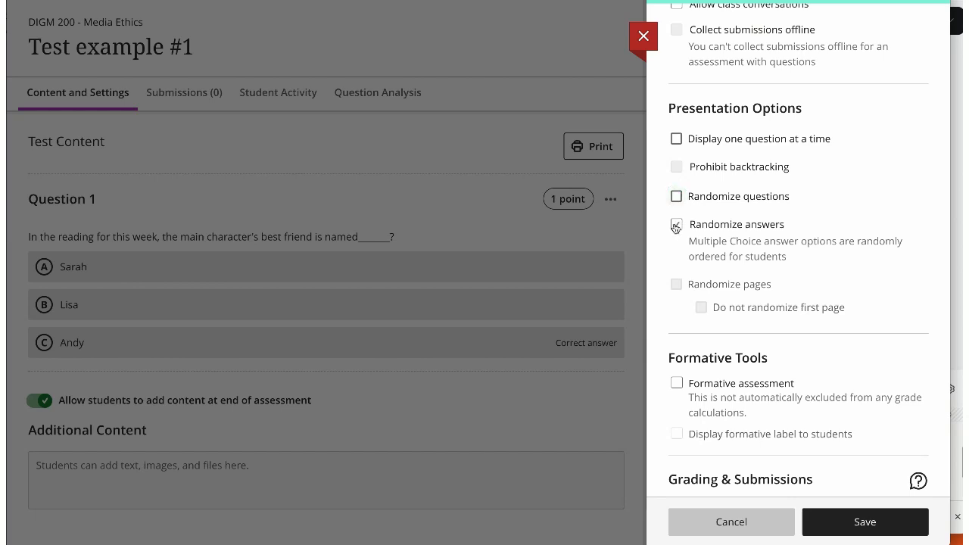
left_click(675, 224)
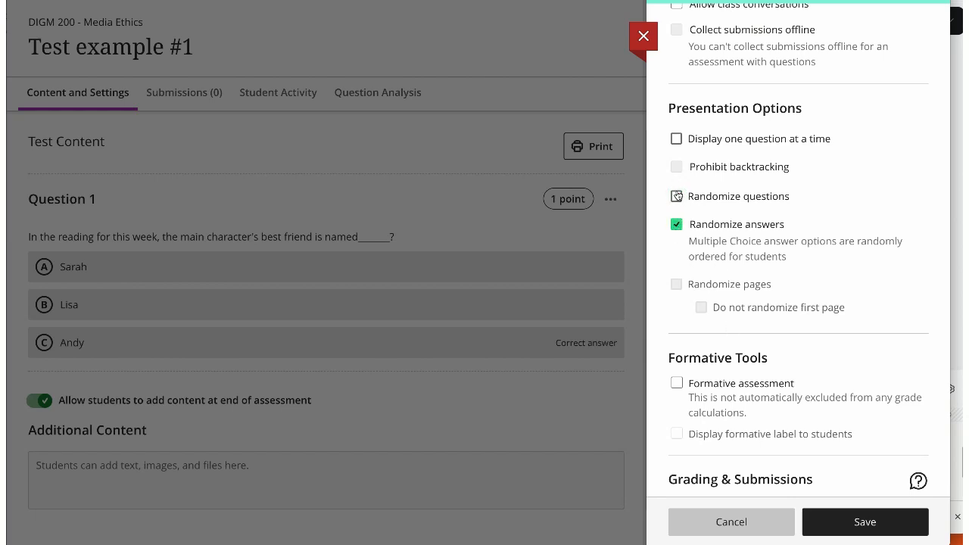
left_click(676, 196)
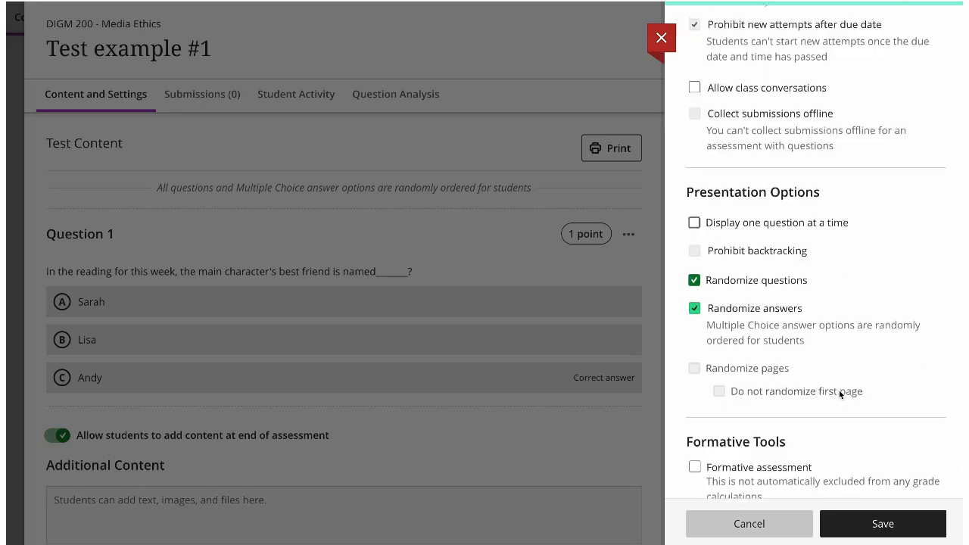
Set Attempts allowed to 3, Attempts to grade to All attempts, grading in Points
scroll("down", 3)
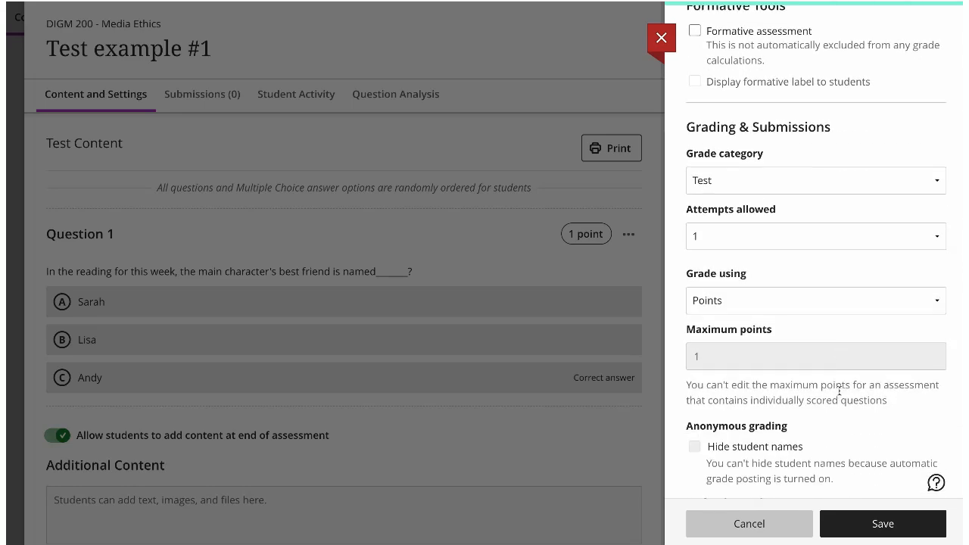
left_click(814, 236)
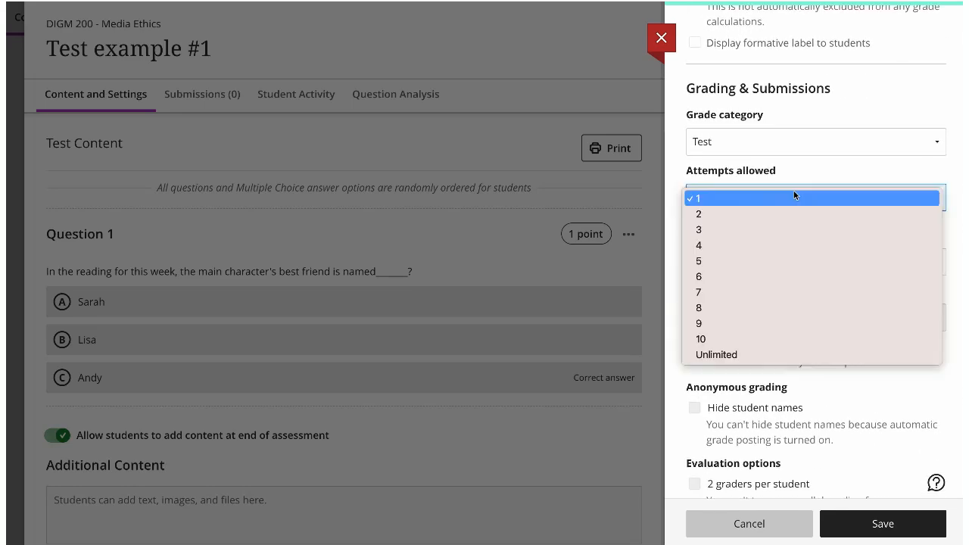
left_click(698, 230)
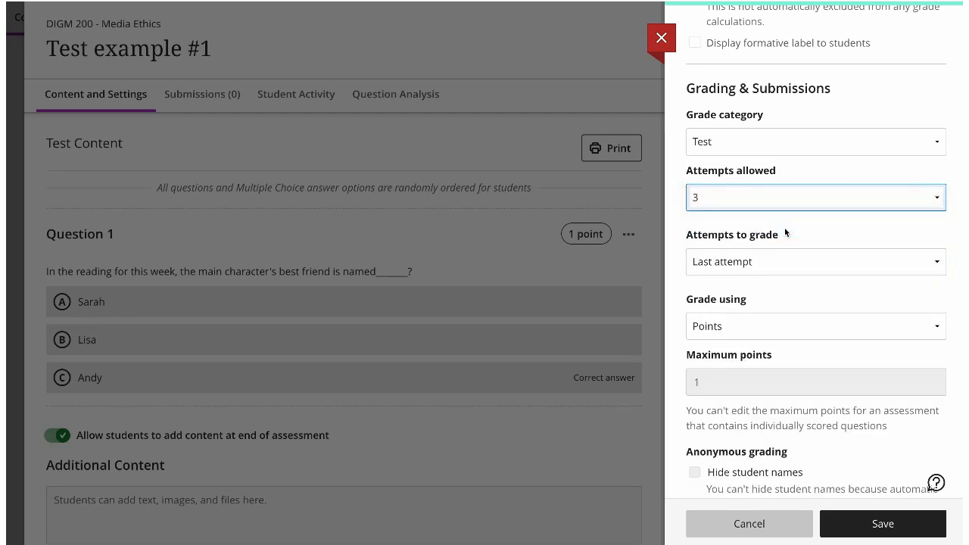
left_click(815, 260)
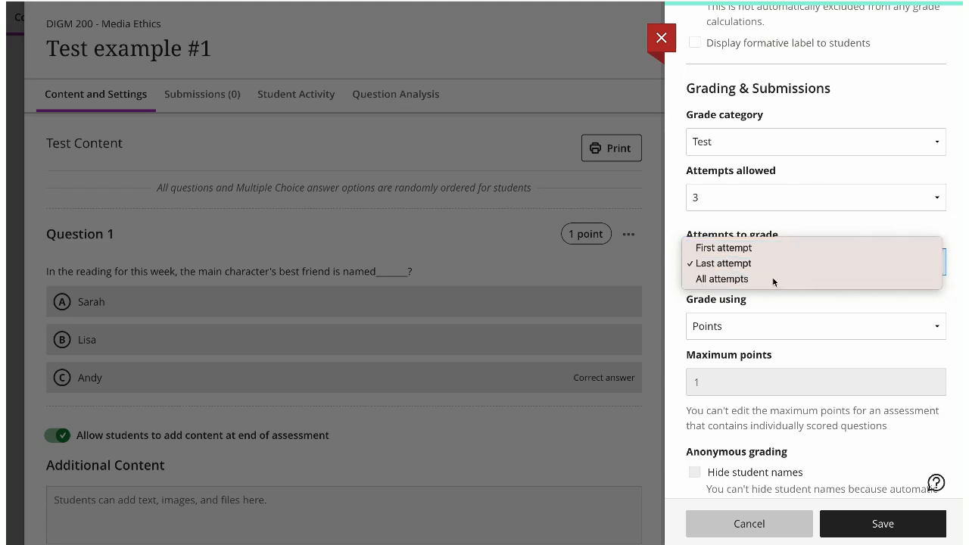
left_click(721, 279)
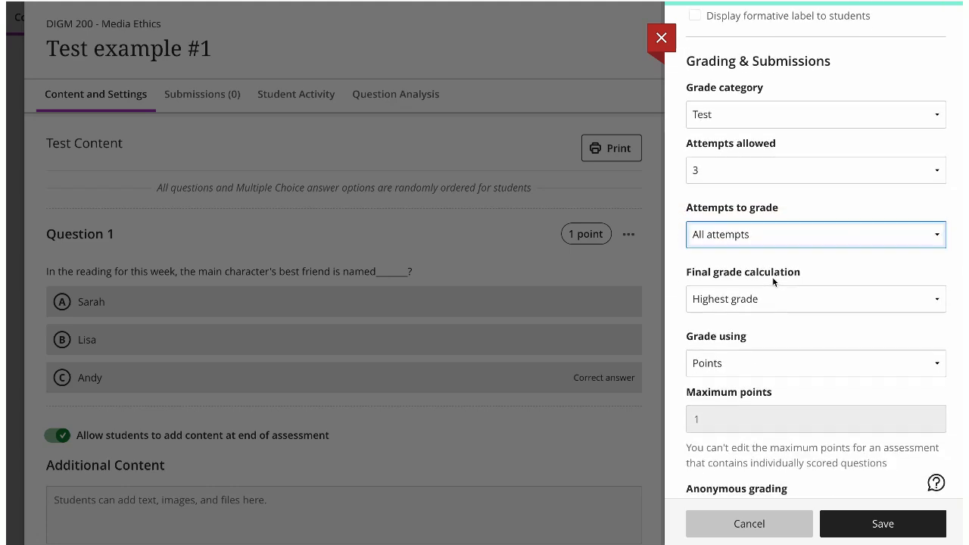
left_click(814, 364)
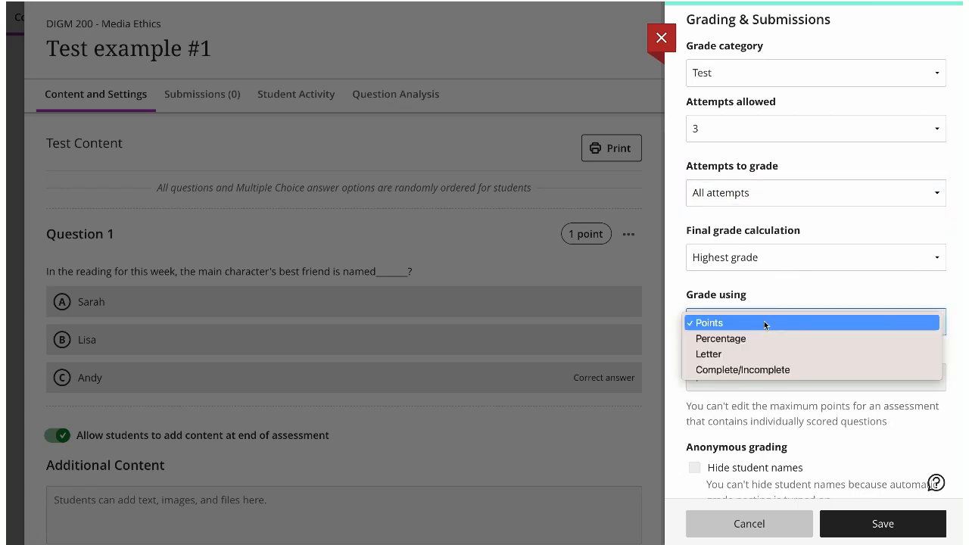
left_click(721, 339)
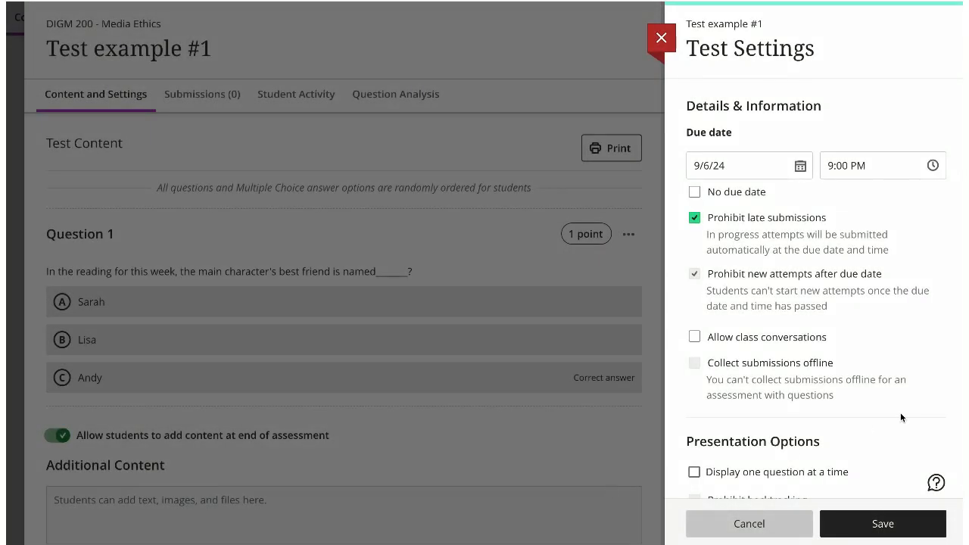
Under Additional Tools, add a 90-minute time limit to the test
scroll("down", 3)
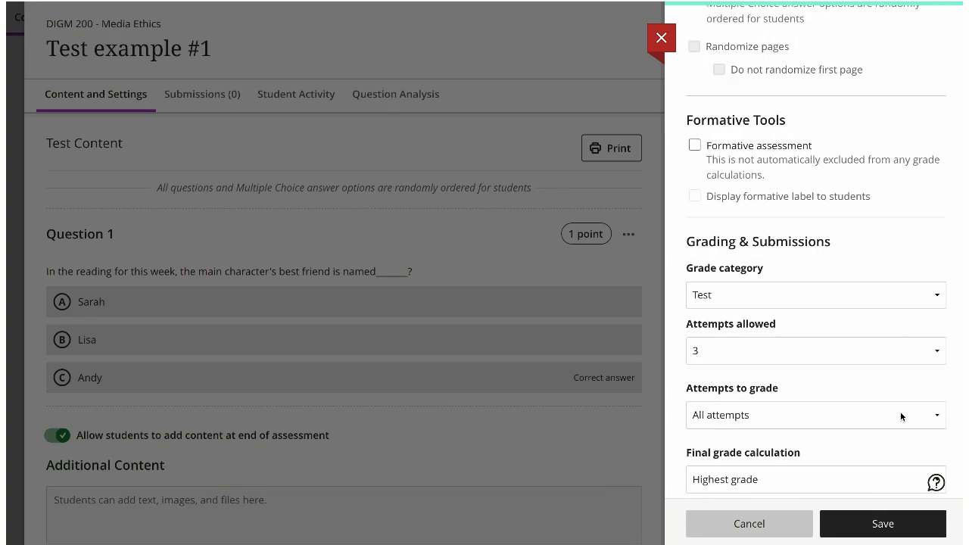
scroll("down", 3)
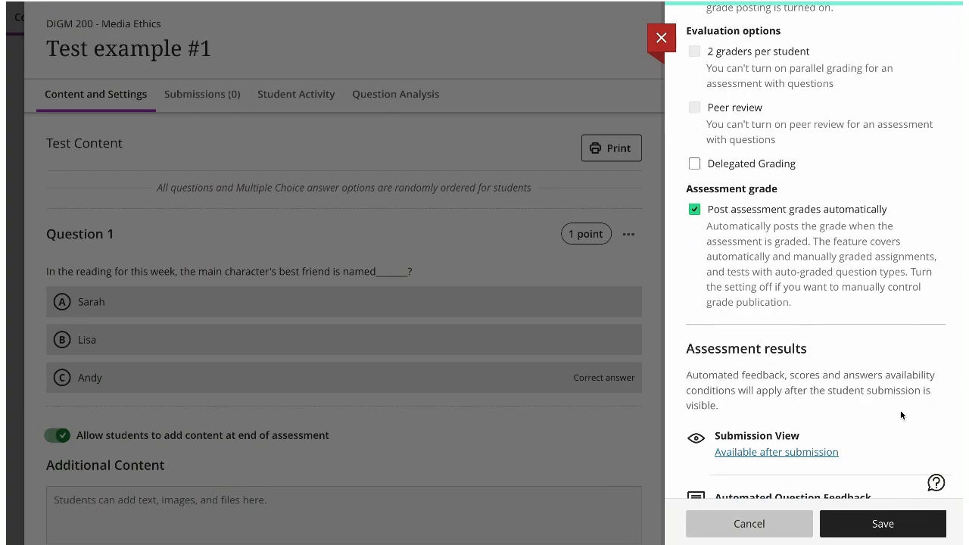
scroll("down", 3)
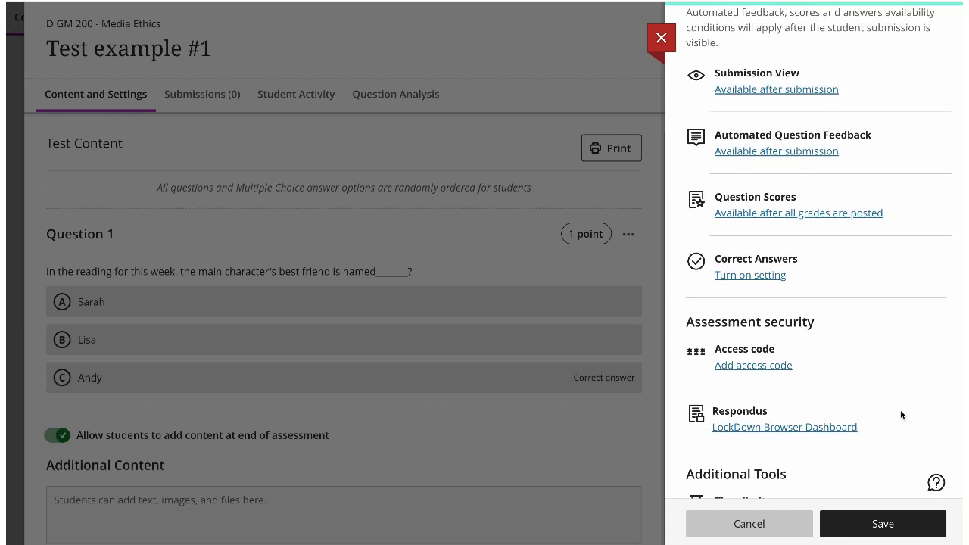
scroll("down", 3)
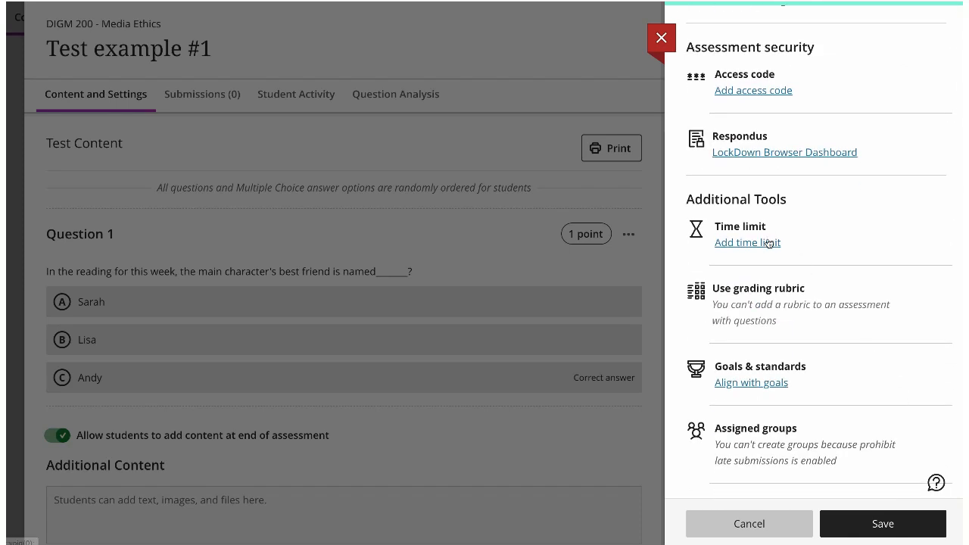
left_click(748, 242)
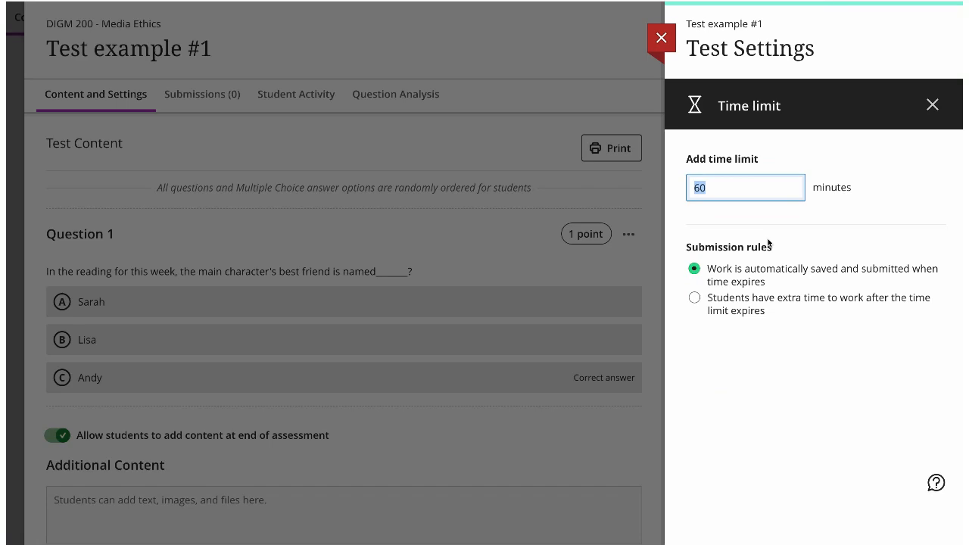
type("90")
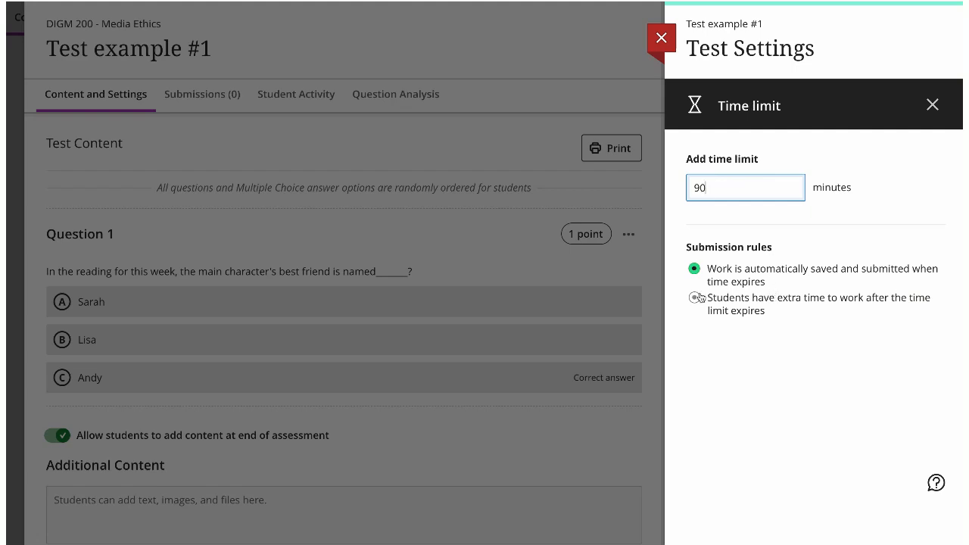
left_click(693, 297)
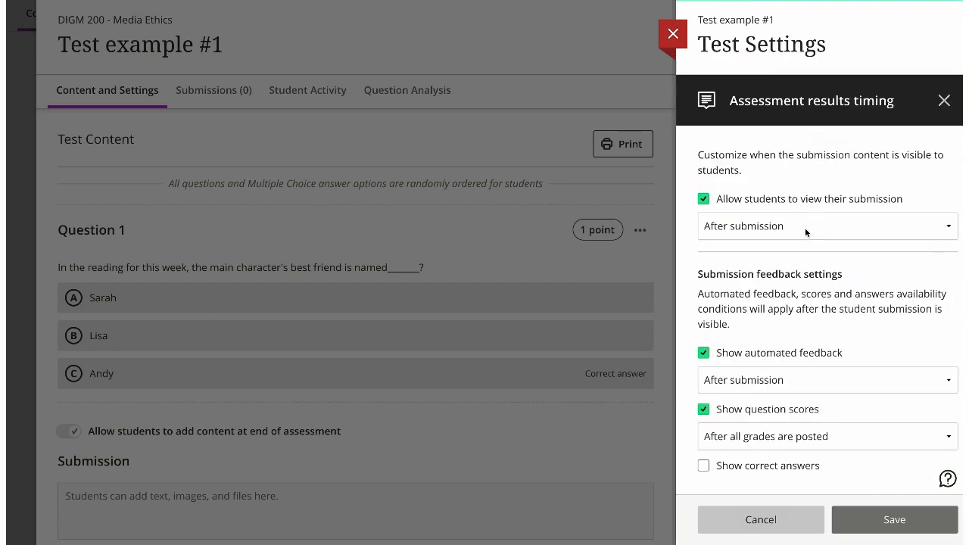
Show submissions after individual grade is posted and automated feedback after all grades are posted
left_click(826, 225)
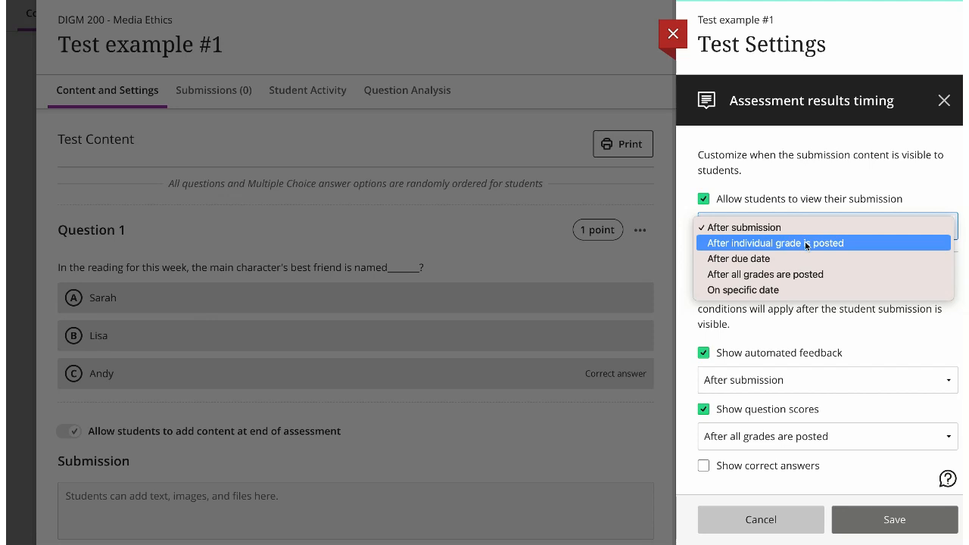
left_click(773, 242)
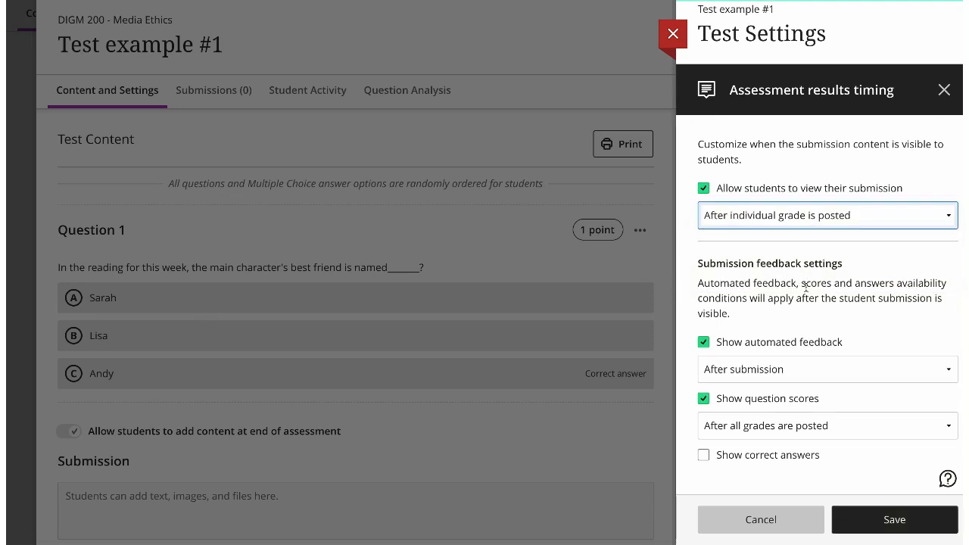
left_click(827, 369)
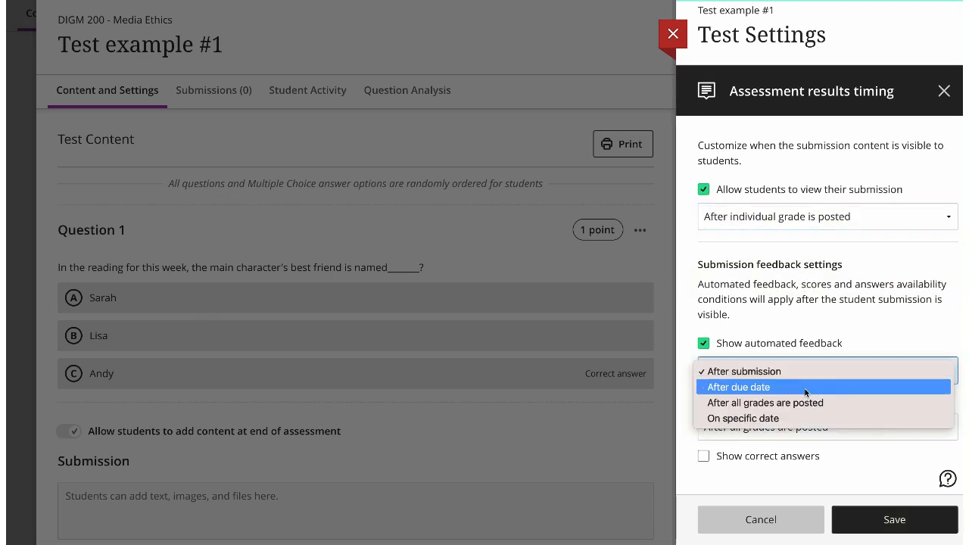
left_click(765, 403)
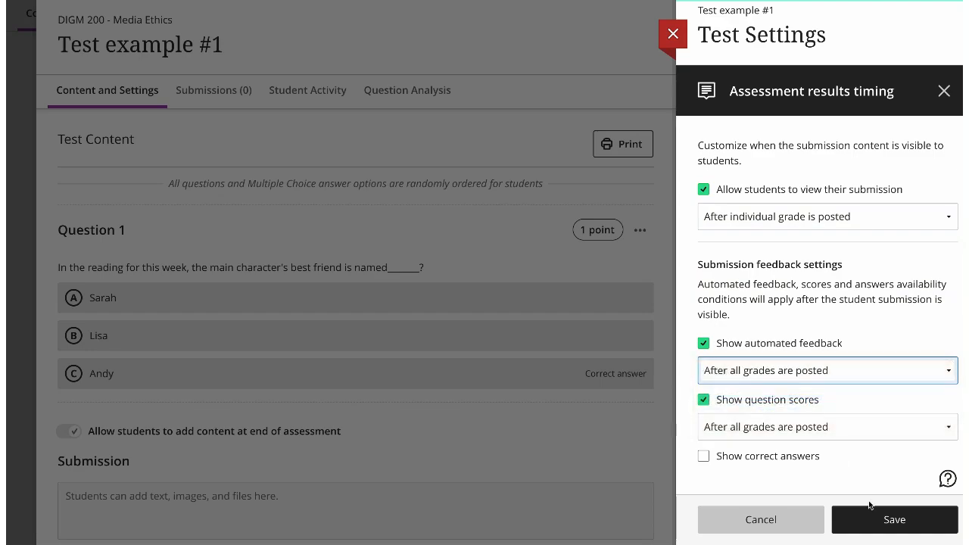